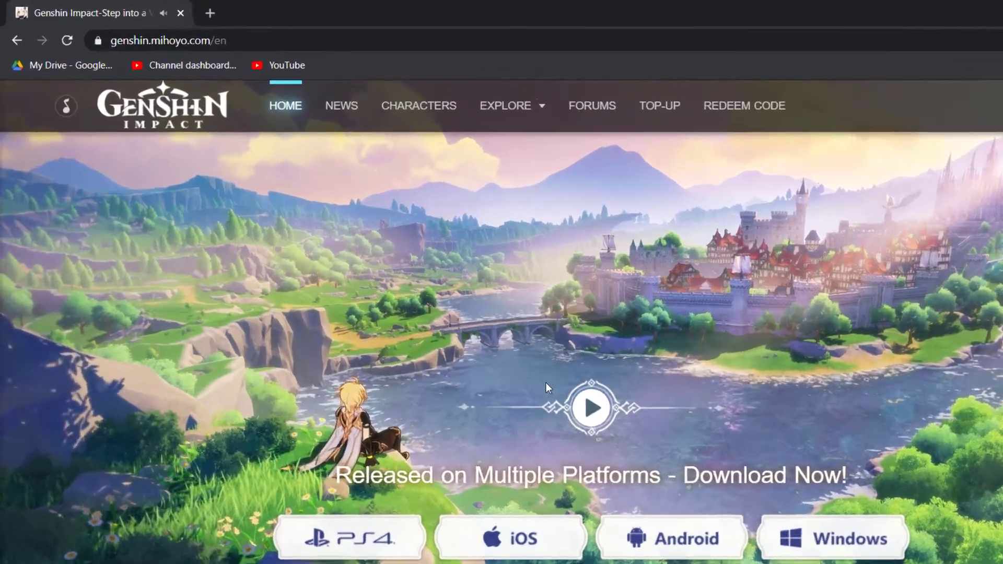
# Download the Windows version of Genshin Impact from genshin.mihoyo.com.
pyautogui.press('ctrl+plus')
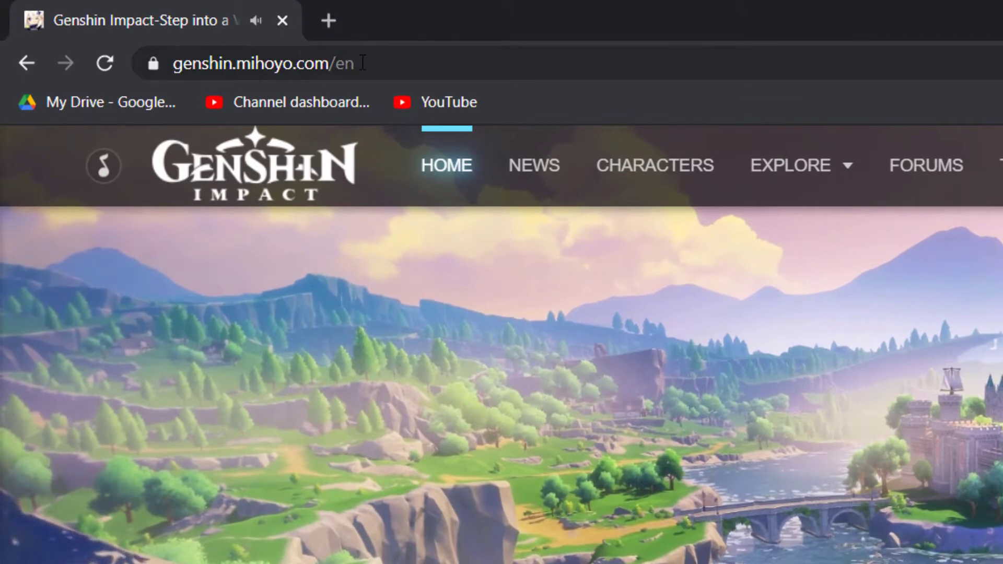
pyautogui.click(263, 63)
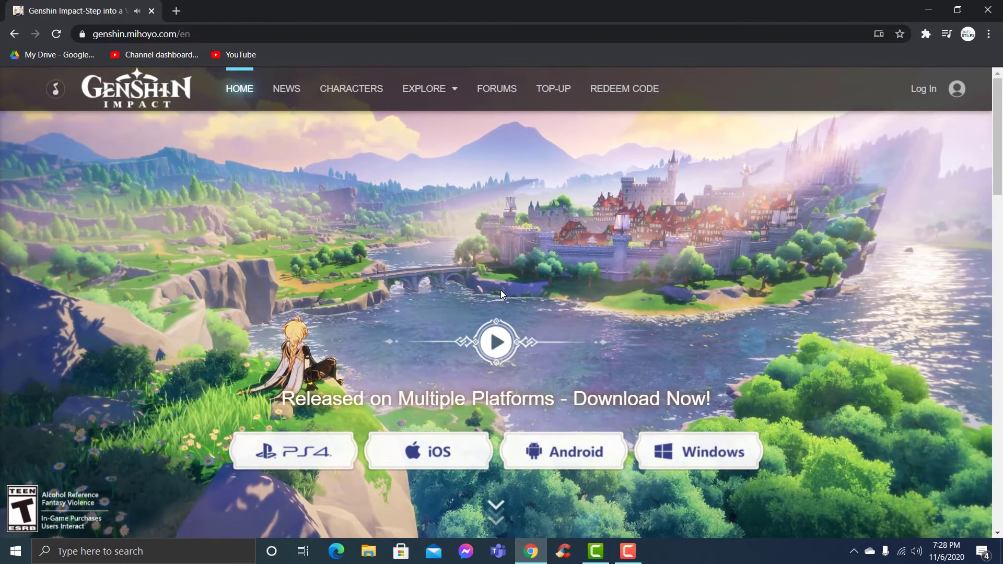
pyautogui.moveTo(475, 472)
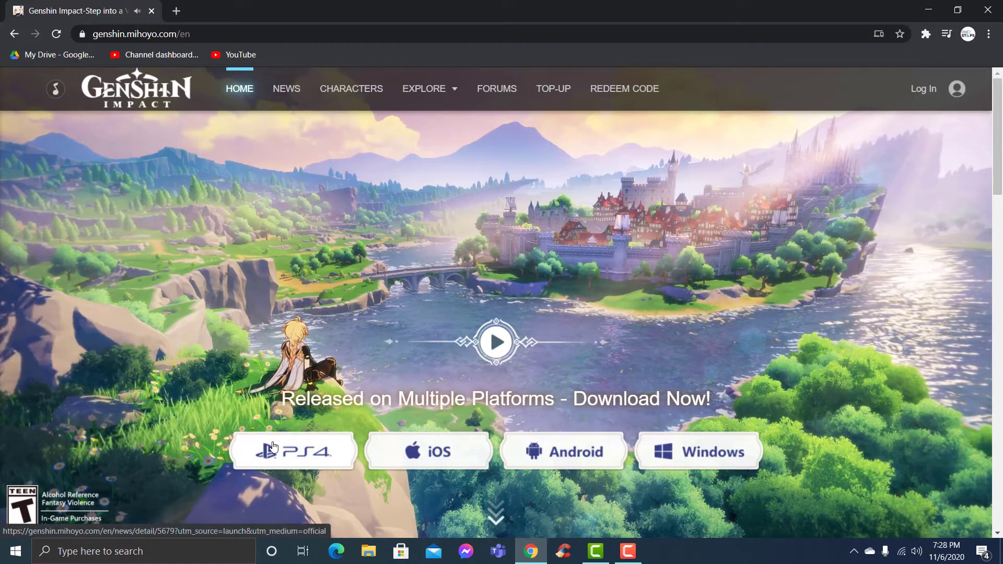
pyautogui.moveTo(427, 451)
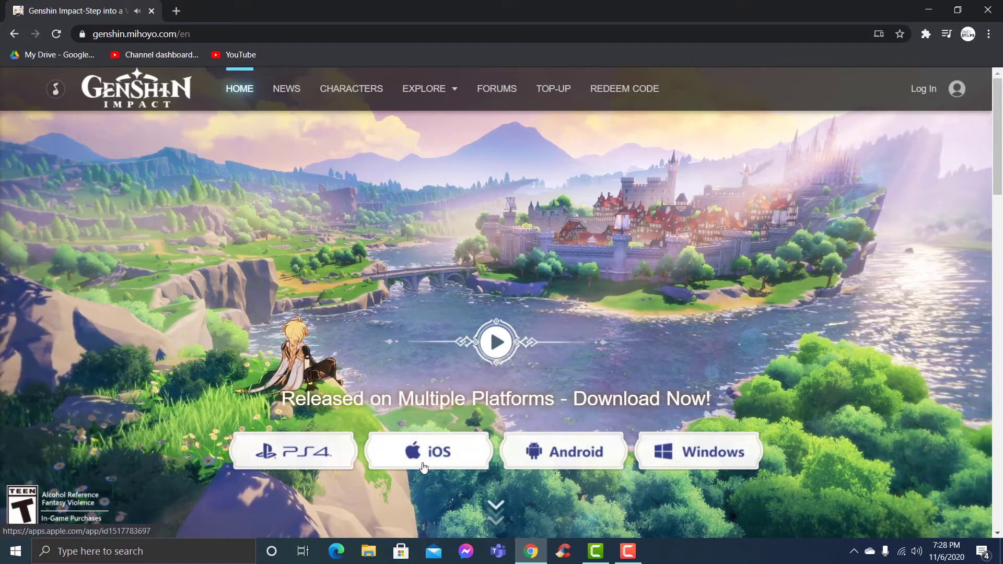
pyautogui.moveTo(688, 461)
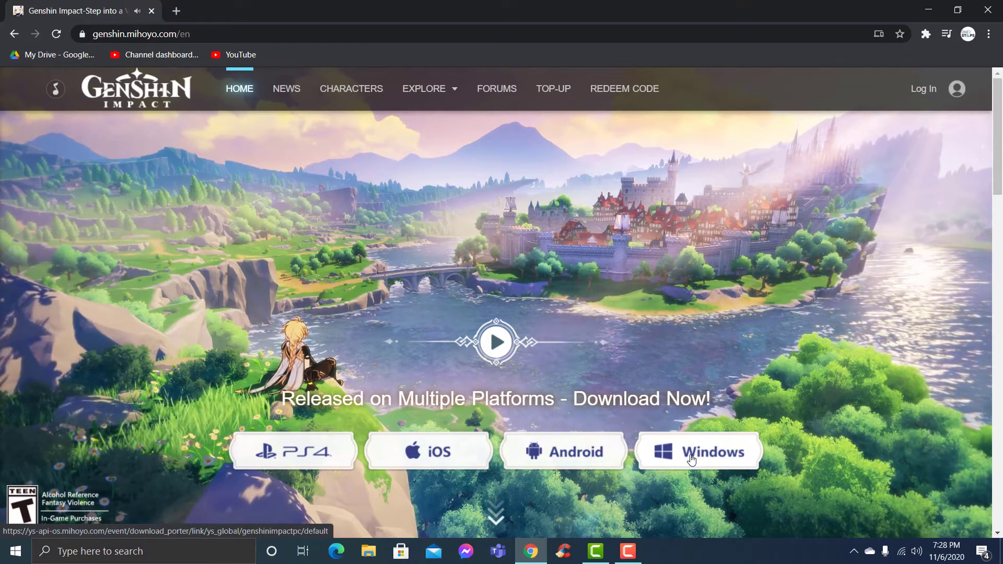
pyautogui.click(697, 451)
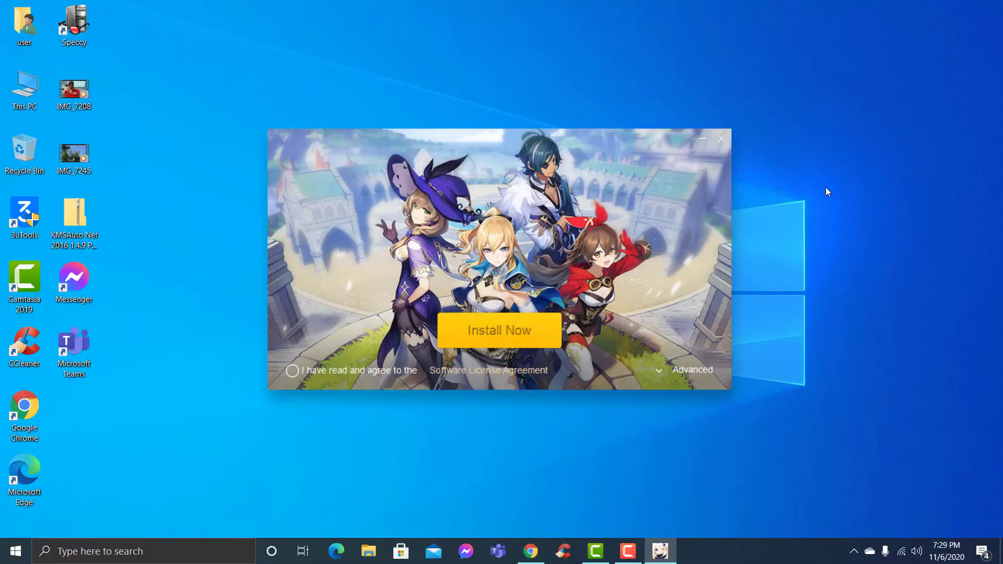
pyautogui.moveTo(496, 407)
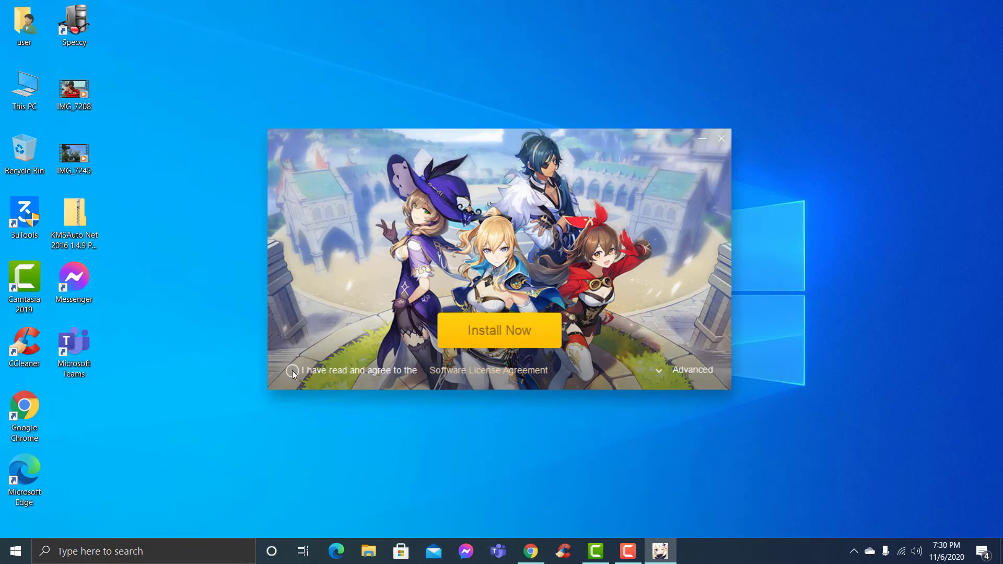
# Agree to the Software License Agreement and install the launcher with Install Now.
pyautogui.click(292, 371)
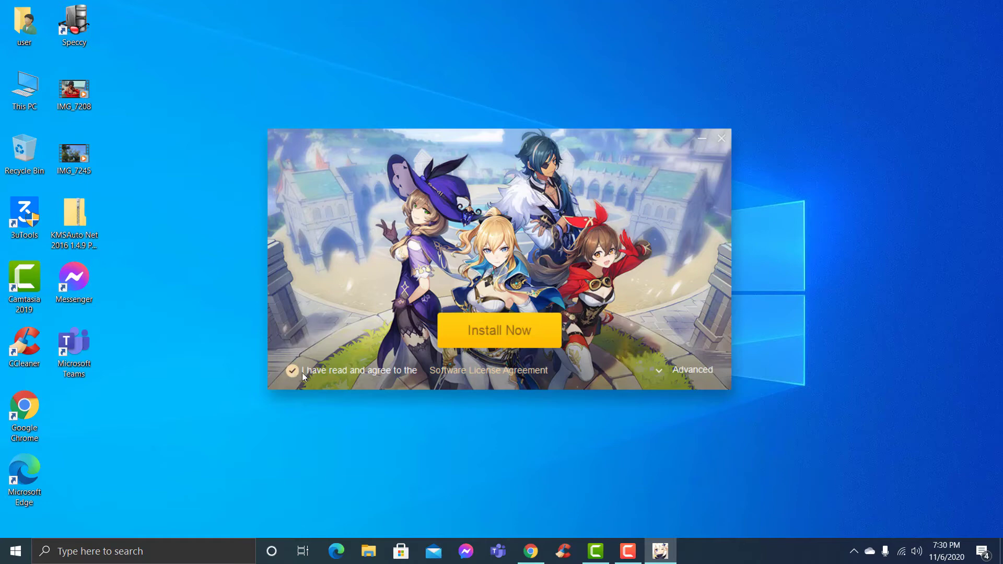
pyautogui.moveTo(427, 370)
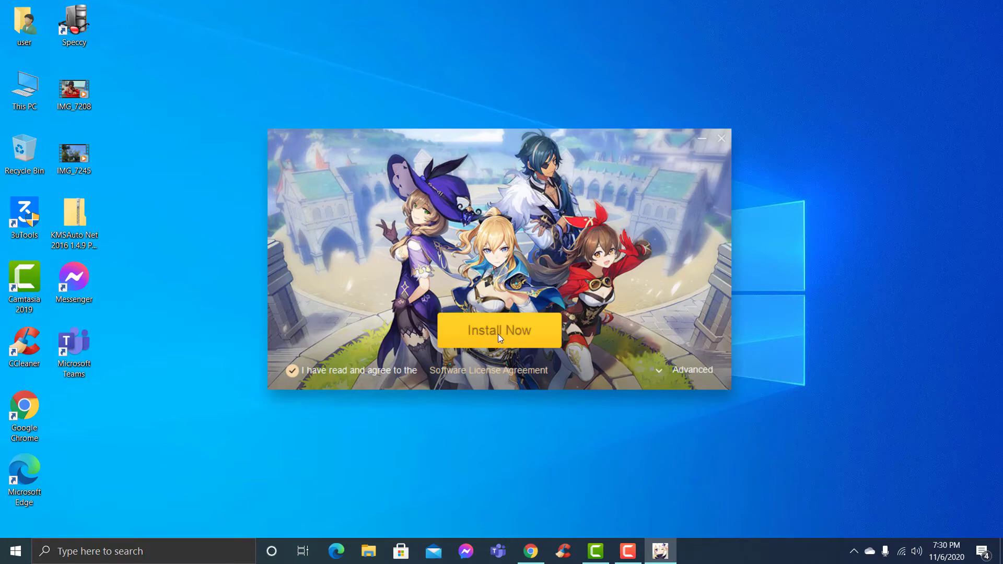
pyautogui.click(499, 331)
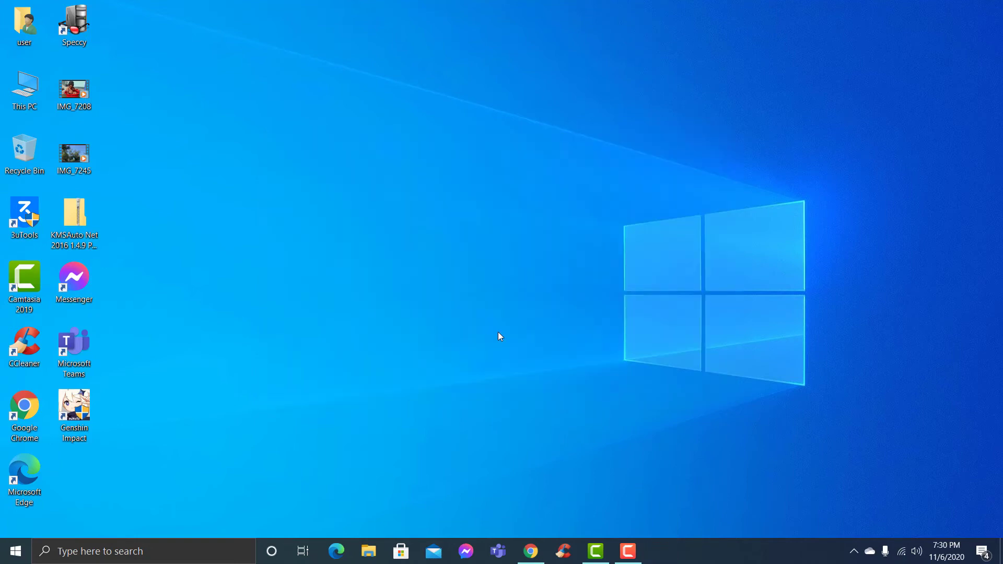
# Launch Genshin Impact from the desktop shortcut and start the ~12 GB game download with Get Game.
pyautogui.doubleClick(73, 406)
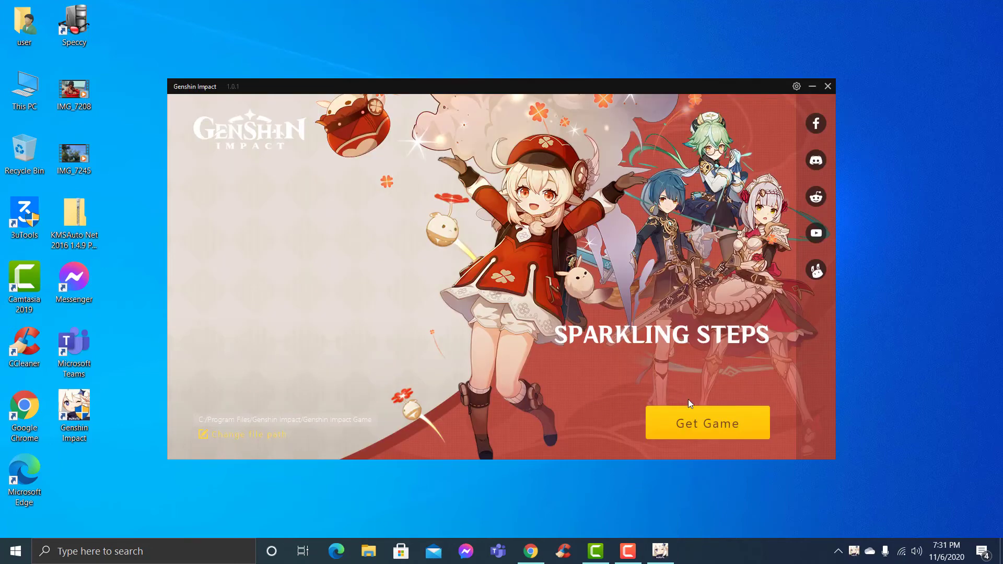
pyautogui.click(707, 423)
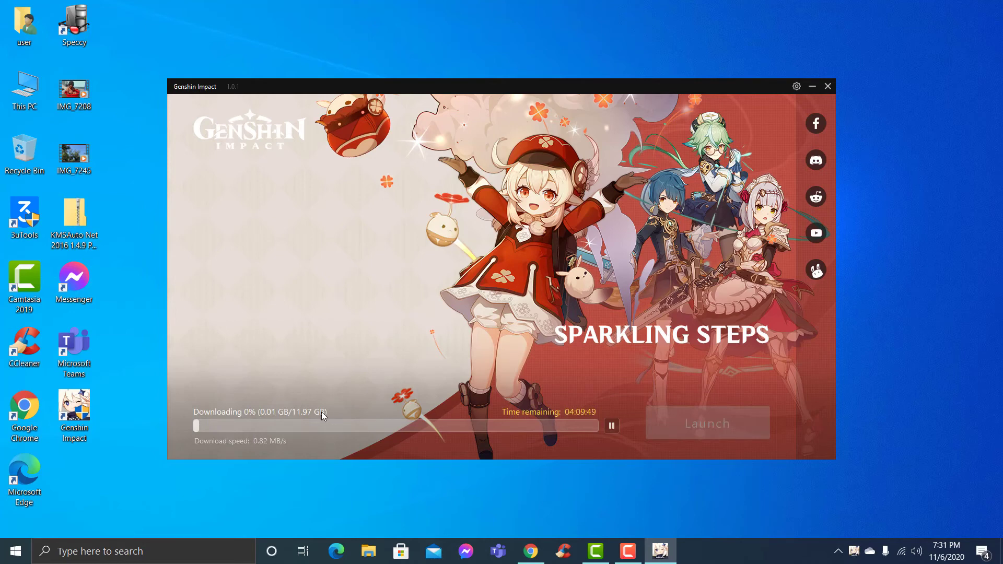